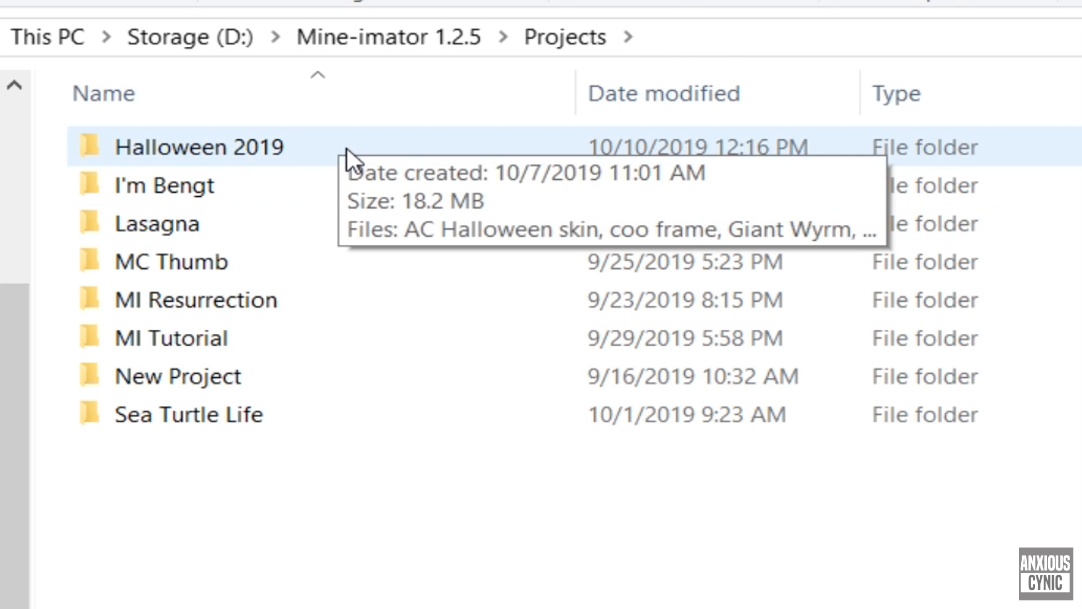
- Bring up the context menu for the Halloween 2019 folder to copy it
{"action": "right_click", "coordinate": [199, 147]}
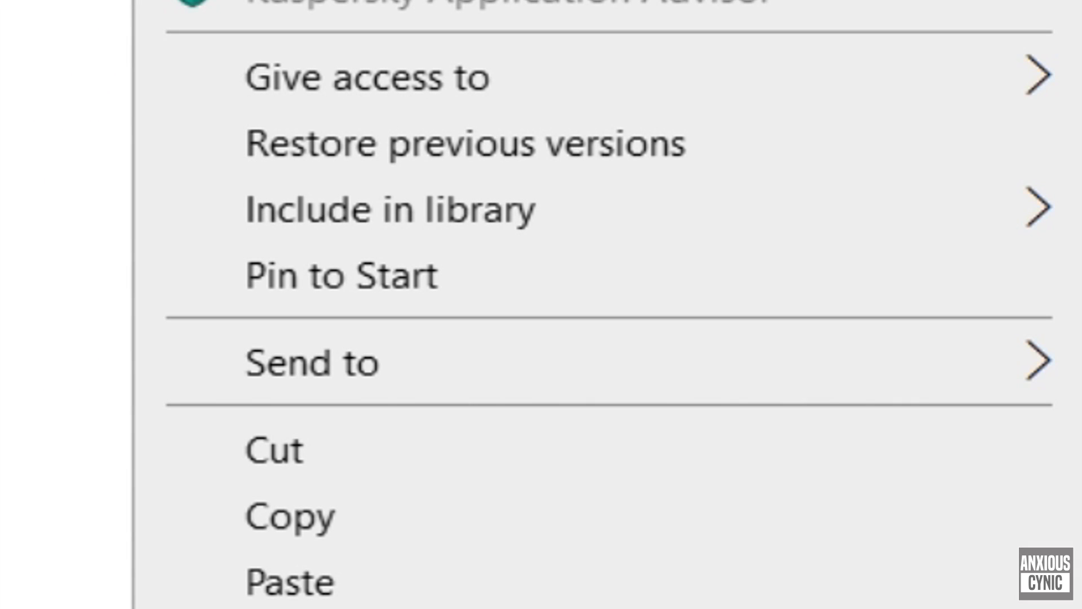
{"action": "mouse_move", "coordinate": [335, 604]}
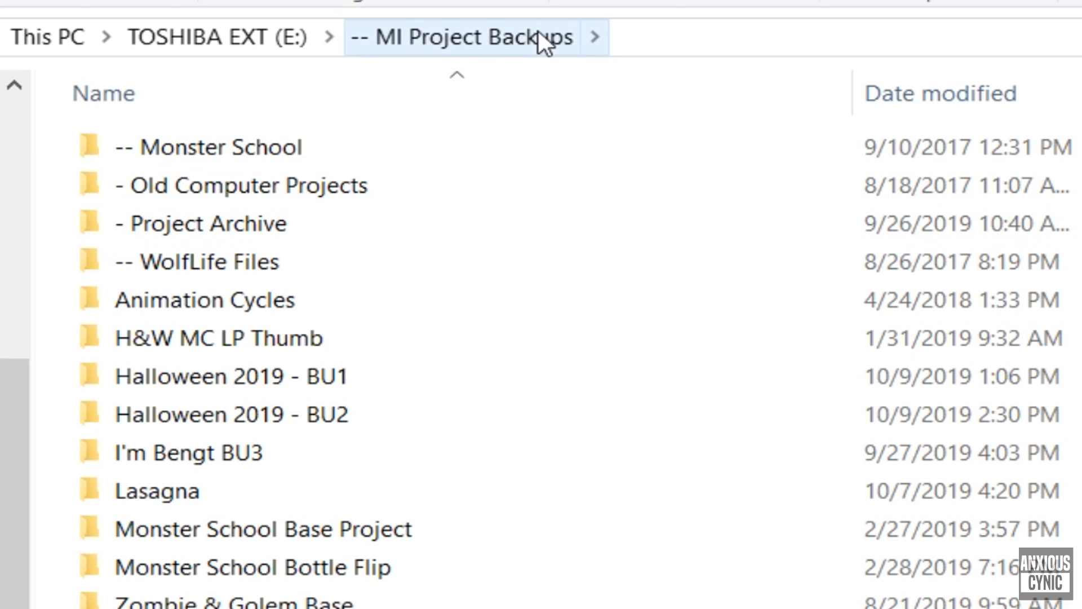
{"action": "mouse_move", "coordinate": [516, 51]}
{"action": "type", "text": "Halloween 2019"}
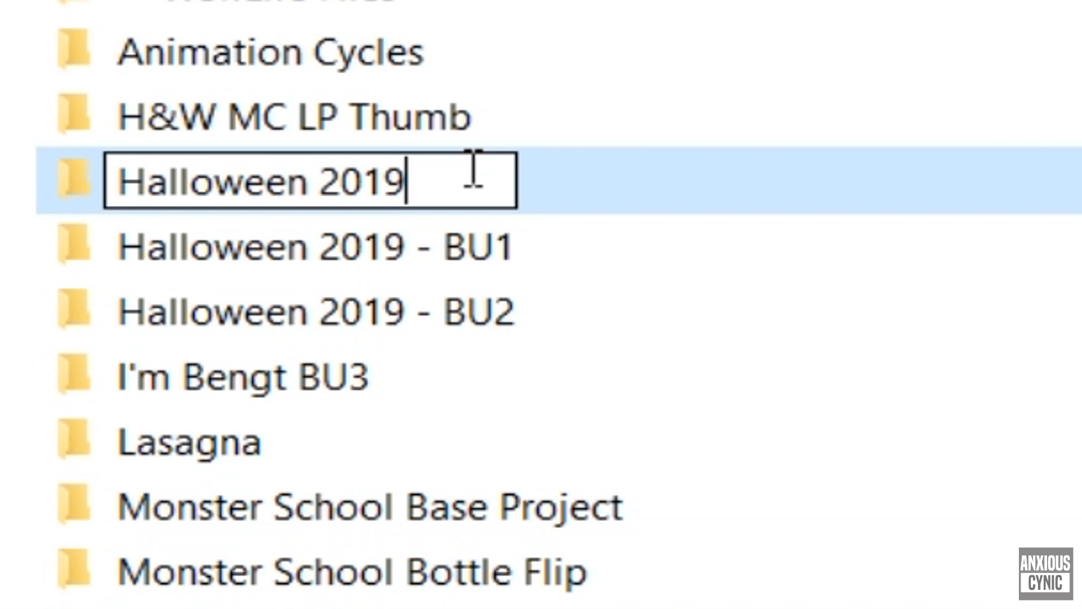
- Rename the pasted backup copy to 'Halloween 2019 - BU3'
{"action": "type", "text": "- B"}
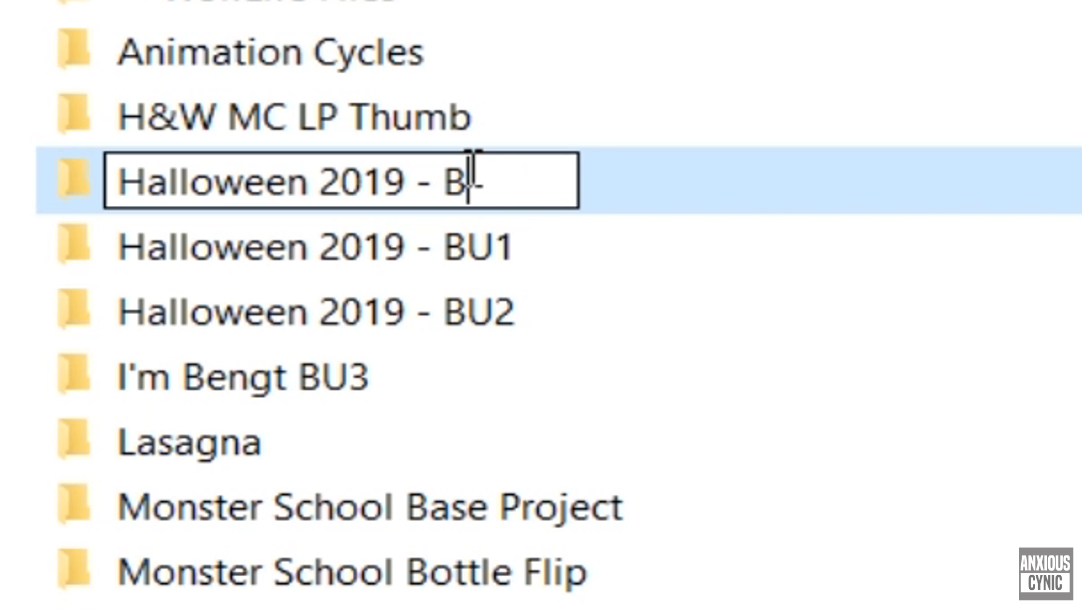
{"action": "type", "text": "U3"}
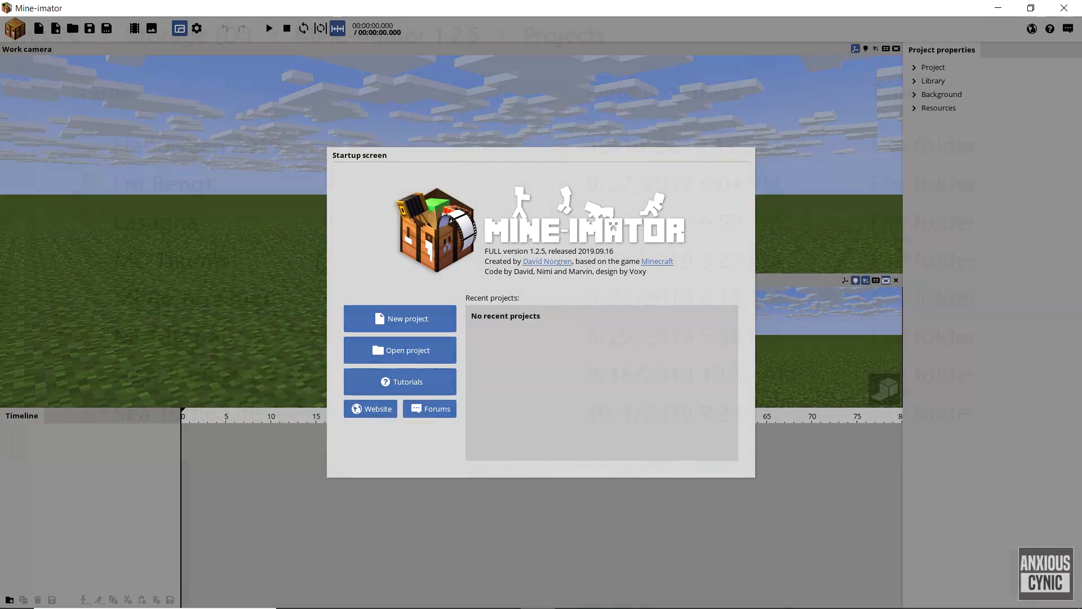
- Close Mine-imator from its startup screen and return to File Explorer
{"action": "left_click", "coordinate": [399, 350]}
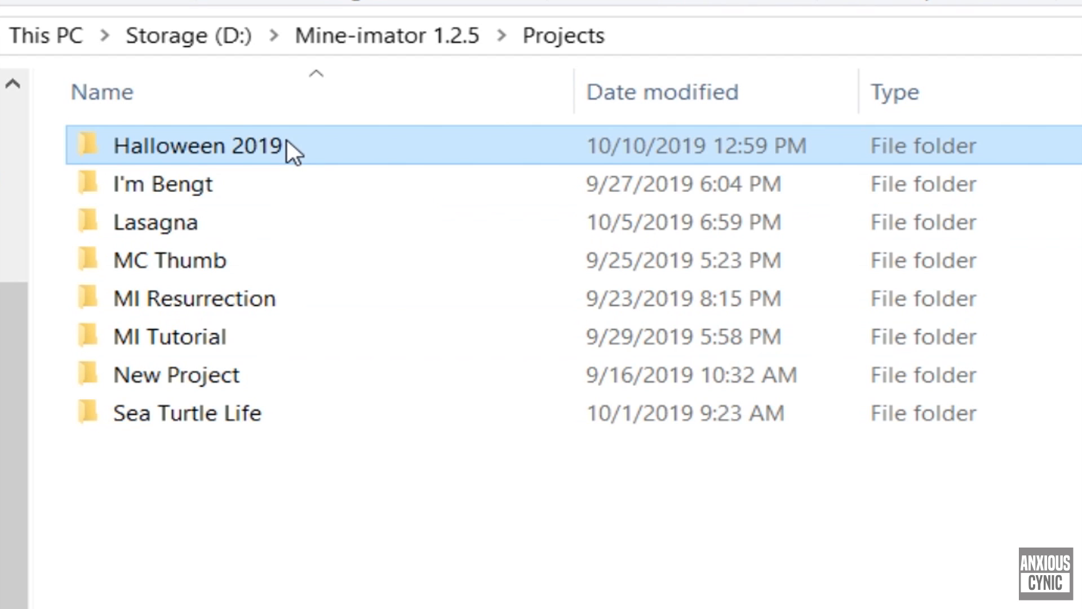
- Open the Halloween 2019 folder and select Halloween 2019.miproject
{"action": "double_click", "coordinate": [197, 145]}
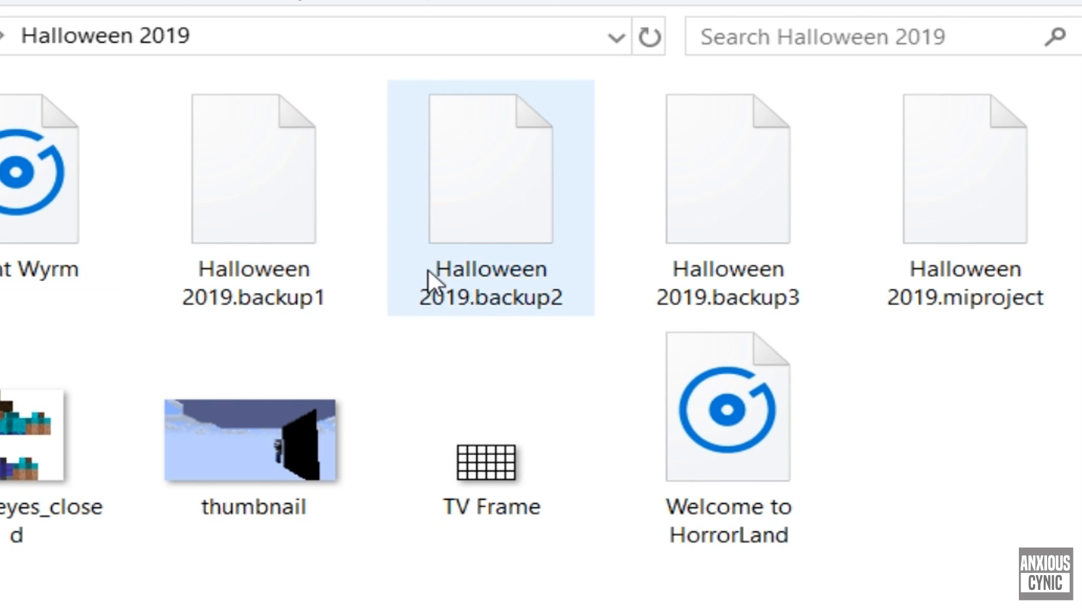
{"action": "mouse_move", "coordinate": [537, 309]}
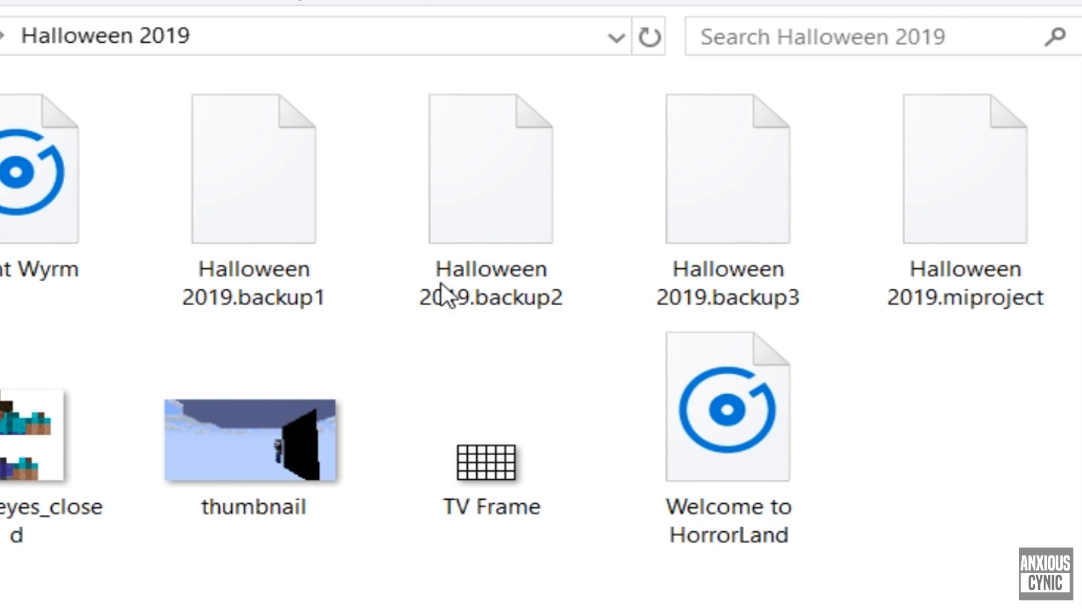
{"action": "left_click", "coordinate": [728, 173]}
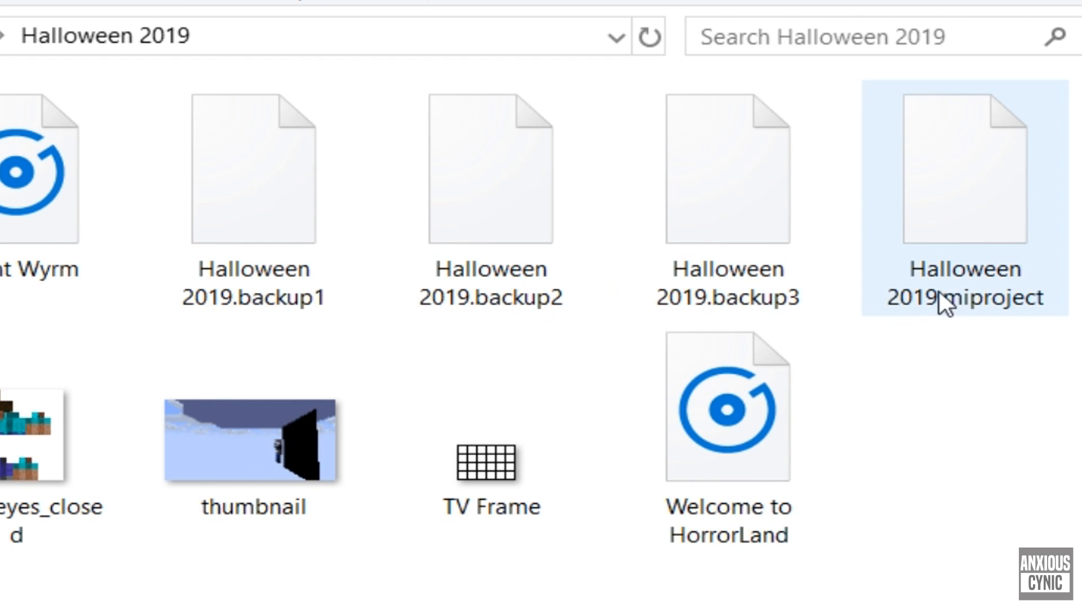
{"action": "mouse_move", "coordinate": [975, 324]}
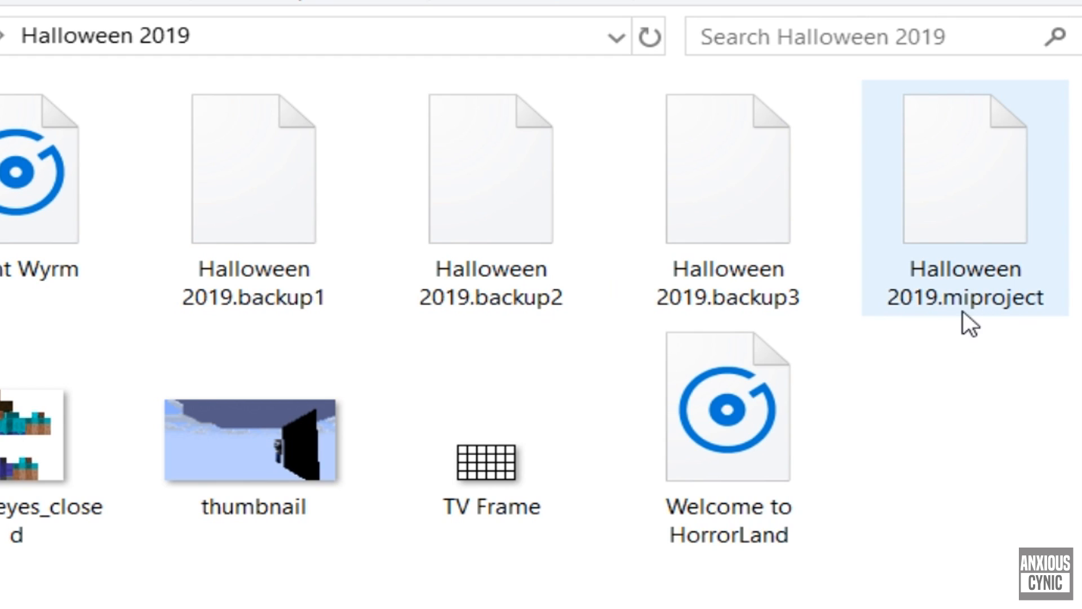
{"action": "mouse_move", "coordinate": [974, 321]}
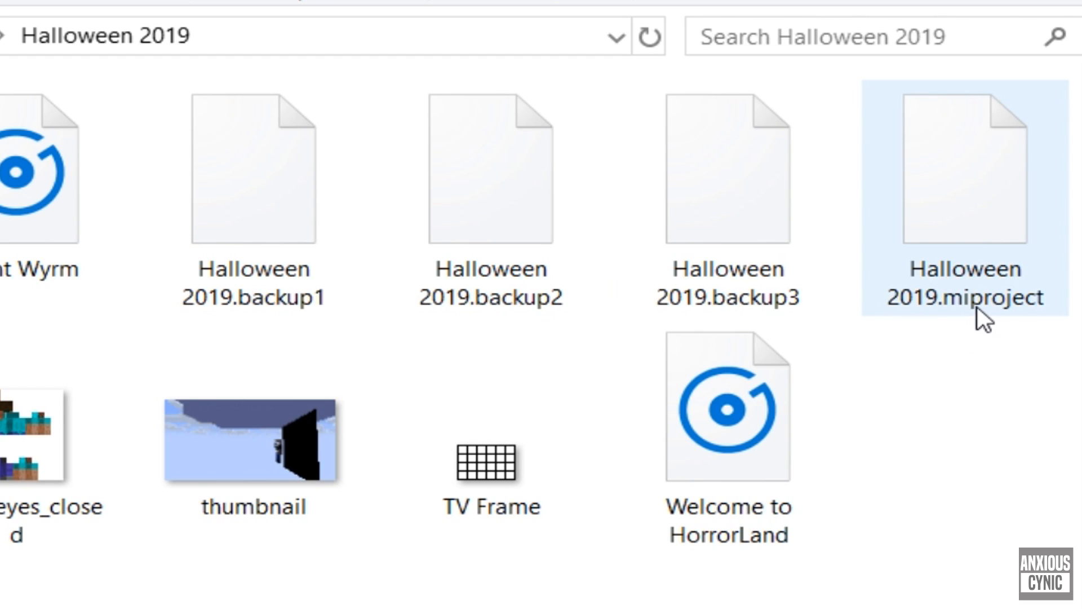
{"action": "mouse_move", "coordinate": [960, 304]}
{"action": "type", "text": " BROKE"}
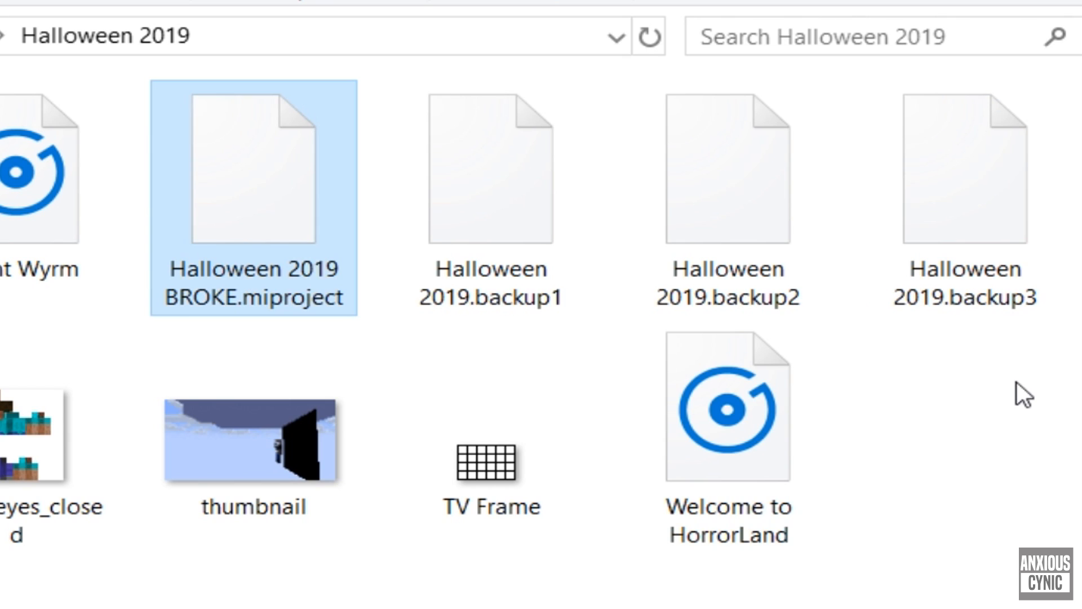
- Rename backup1 to Halloween 2019.miproject after marking the original BROKE
{"action": "left_click", "coordinate": [490, 172]}
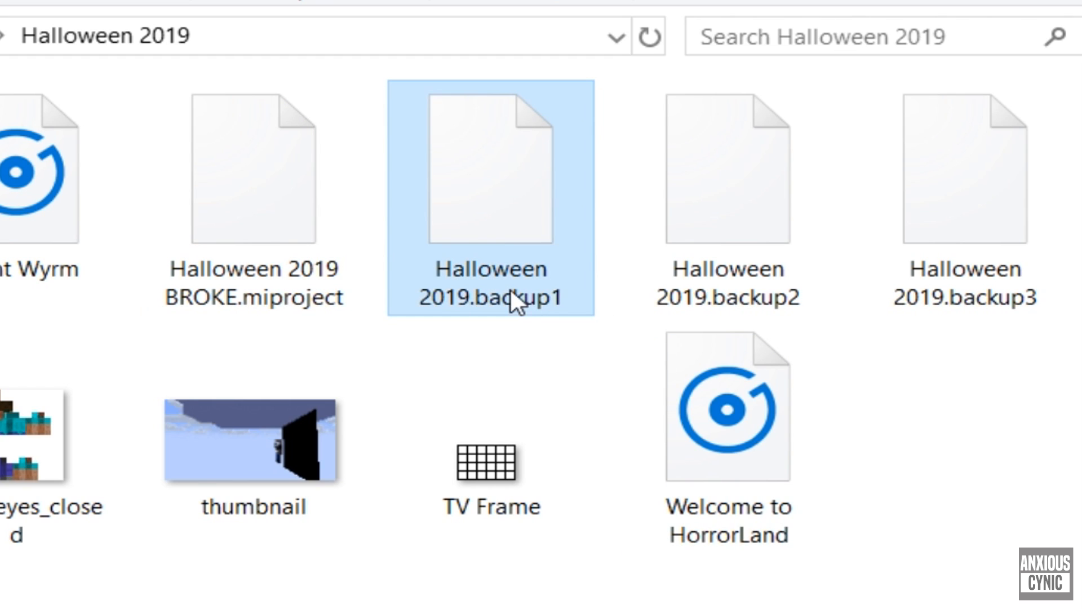
{"action": "left_click", "coordinate": [489, 283]}
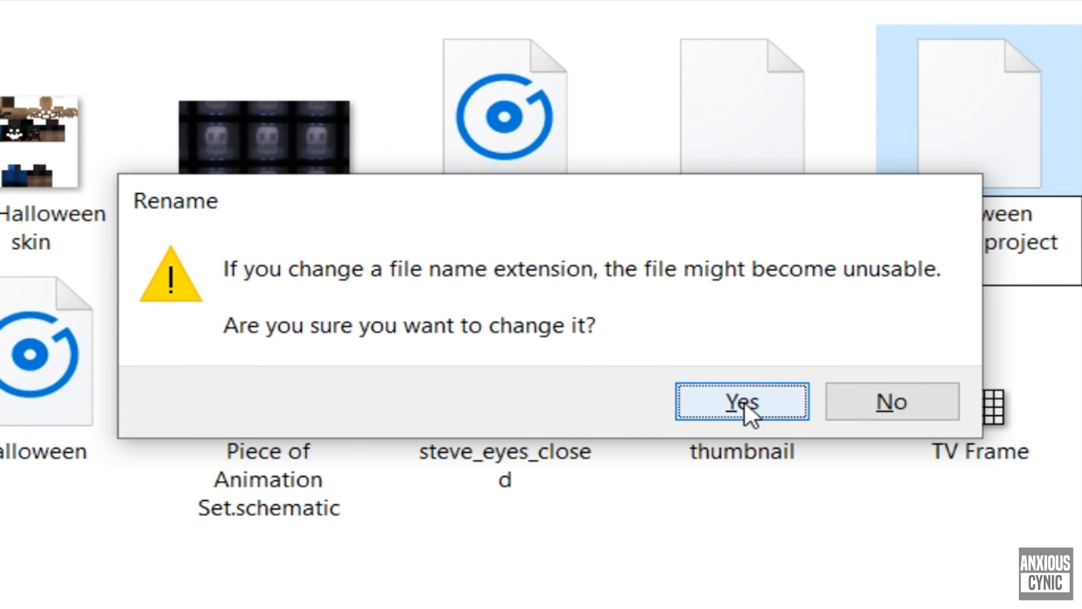
{"action": "left_click", "coordinate": [741, 401]}
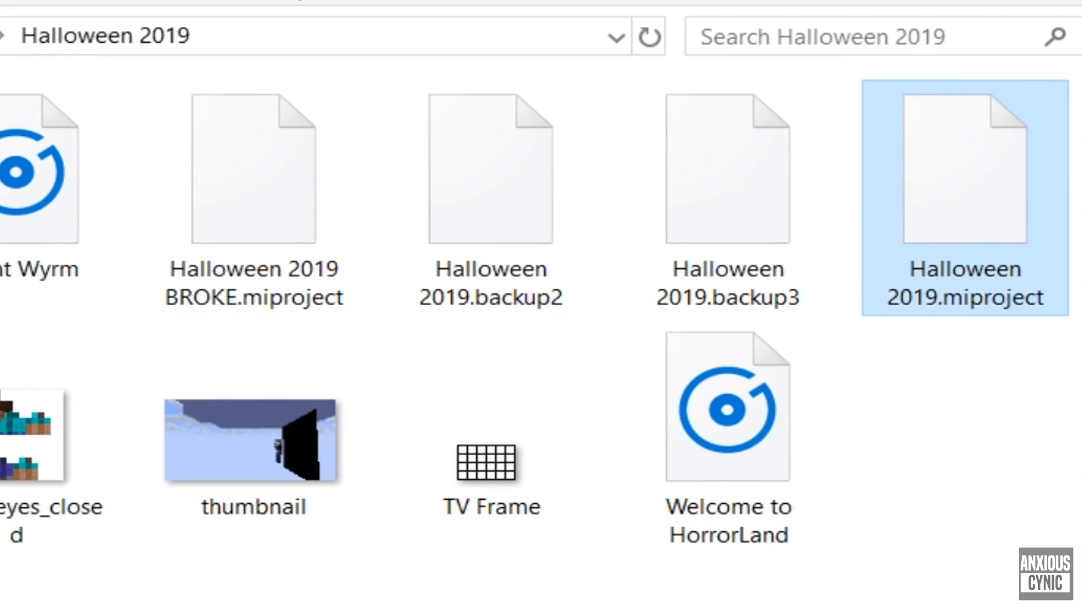
{"action": "mouse_move", "coordinate": [959, 286]}
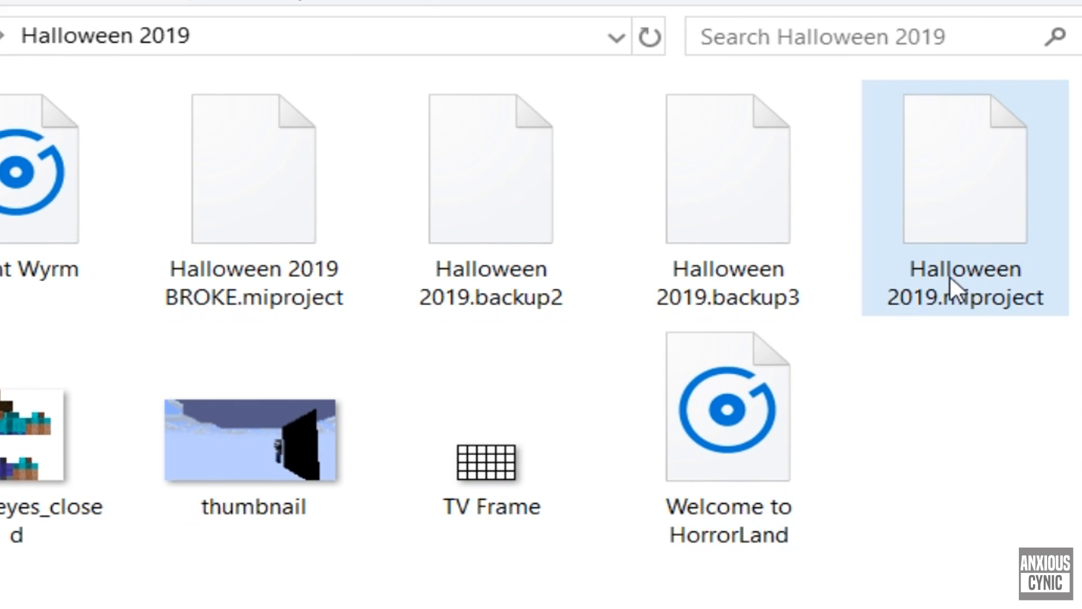
{"action": "left_click", "coordinate": [253, 166]}
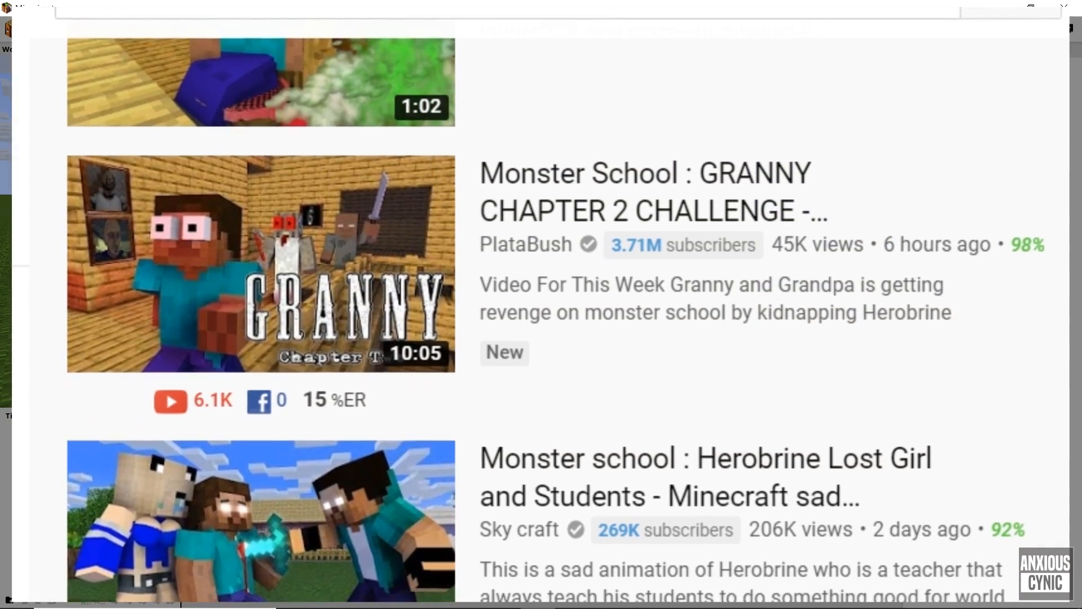
{"action": "scroll", "scroll_direction": "down", "scroll_amount": 3}
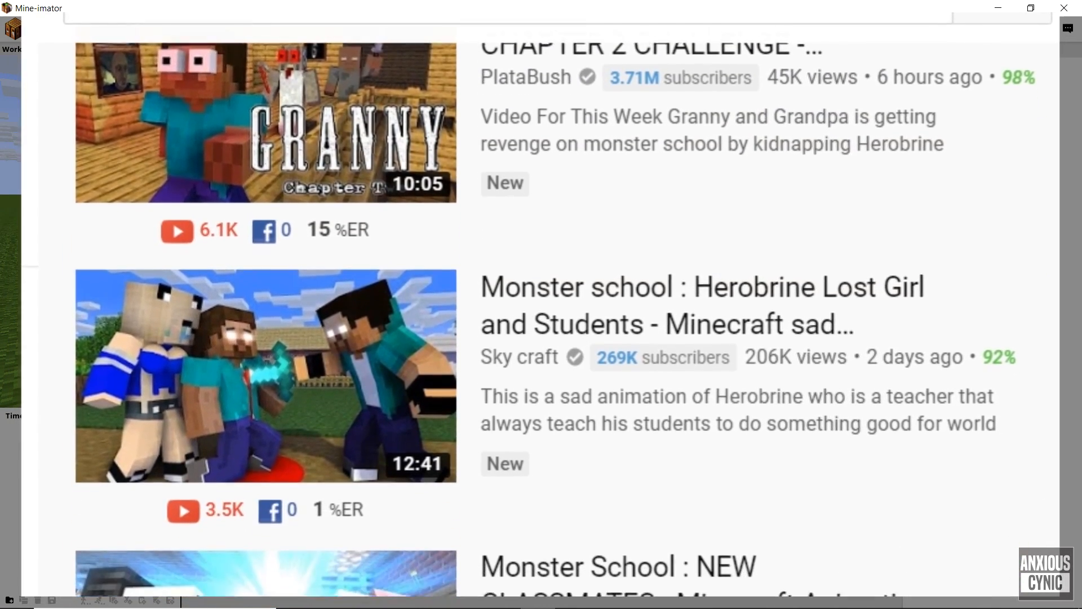
{"action": "scroll", "scroll_direction": "down", "scroll_amount": 3}
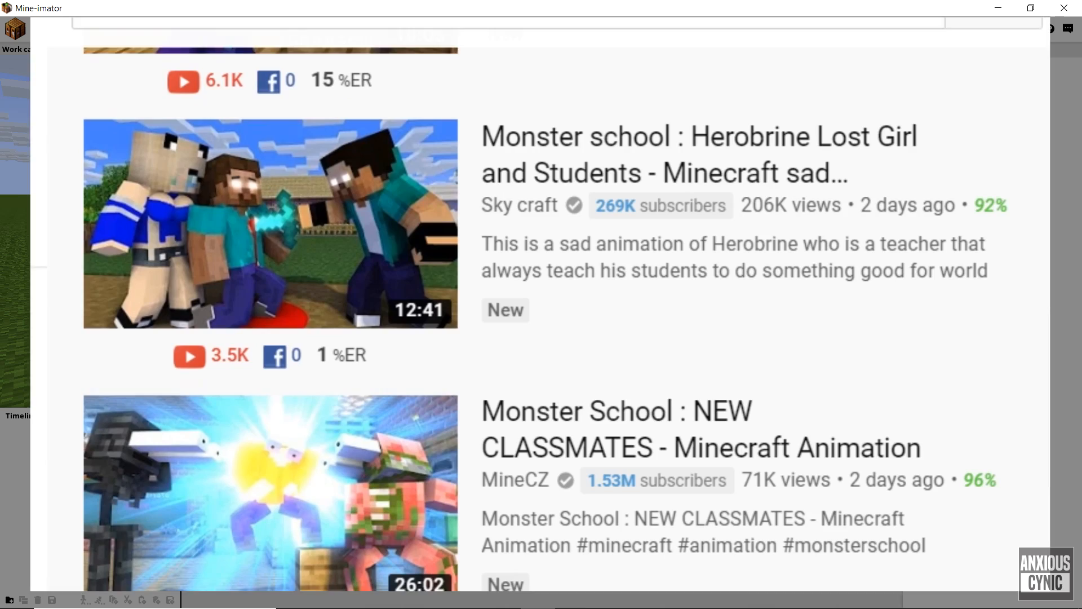
{"action": "scroll", "scroll_direction": "down", "scroll_amount": 3}
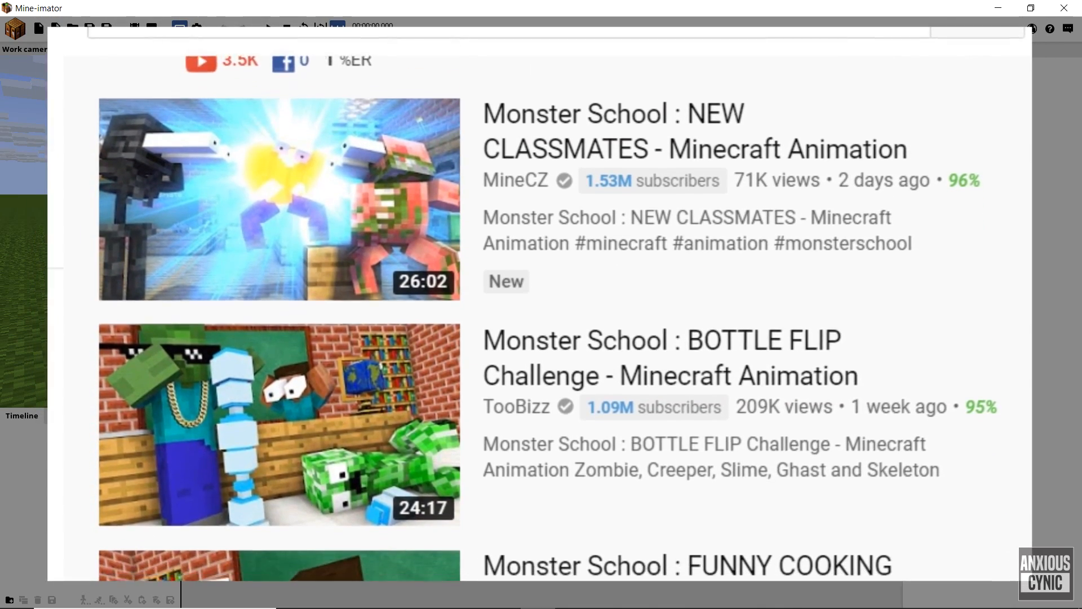
{"action": "scroll", "scroll_direction": "down", "scroll_amount": 3}
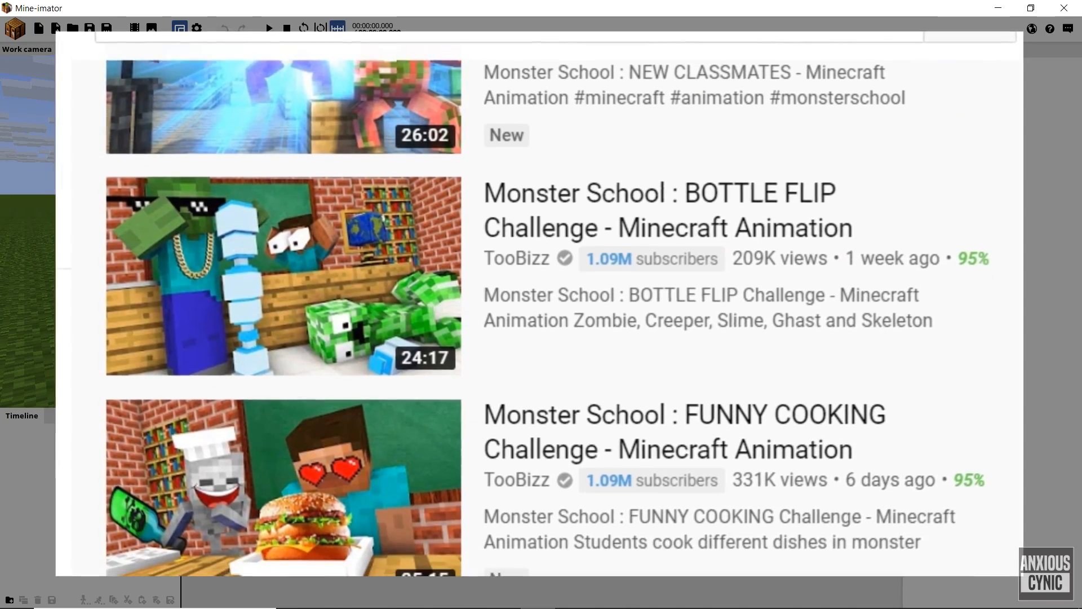
{"action": "scroll", "scroll_direction": "down", "scroll_amount": 3}
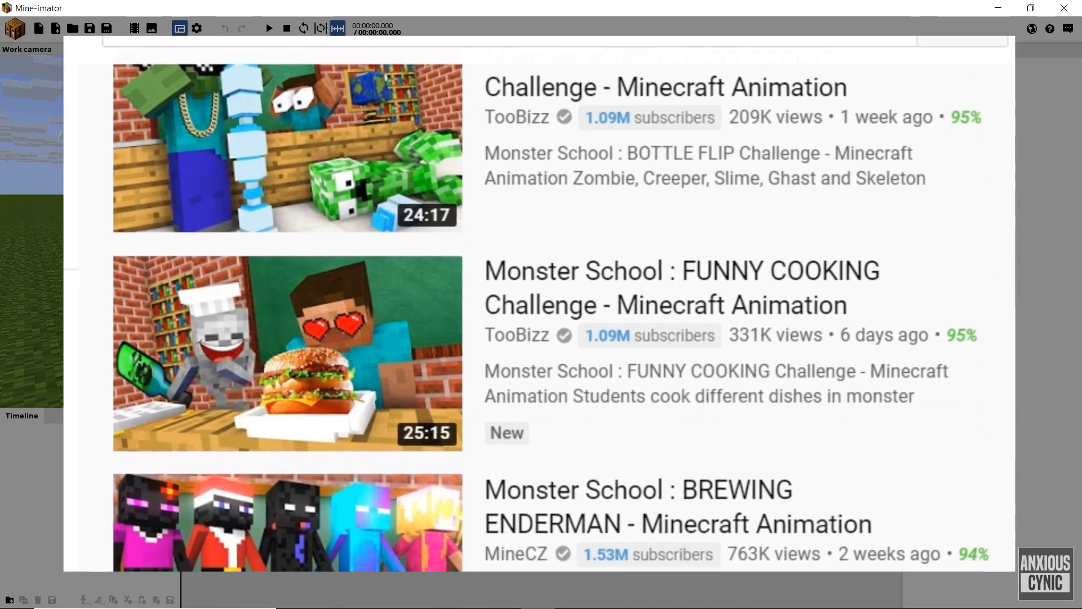
{"action": "scroll", "scroll_direction": "down", "scroll_amount": 3}
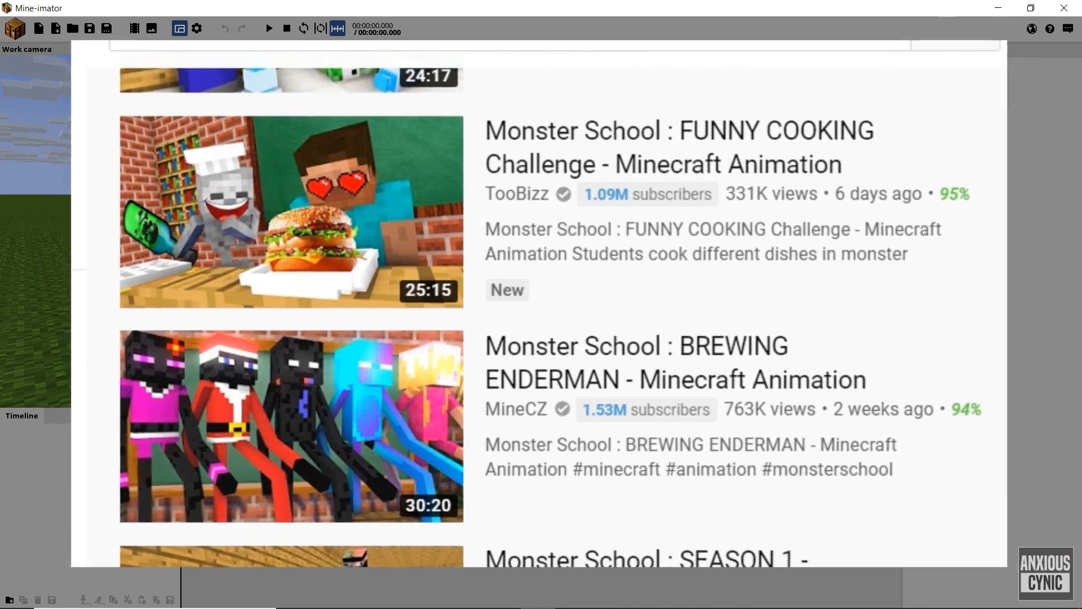
{"action": "scroll", "scroll_direction": "down", "scroll_amount": 3}
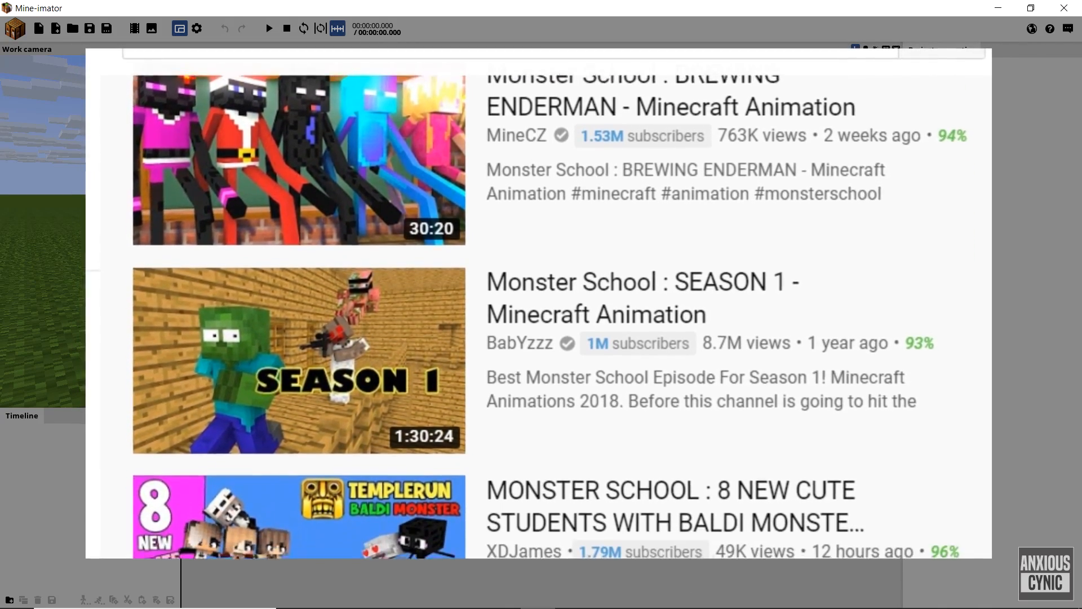
{"action": "scroll", "scroll_direction": "down", "scroll_amount": 3}
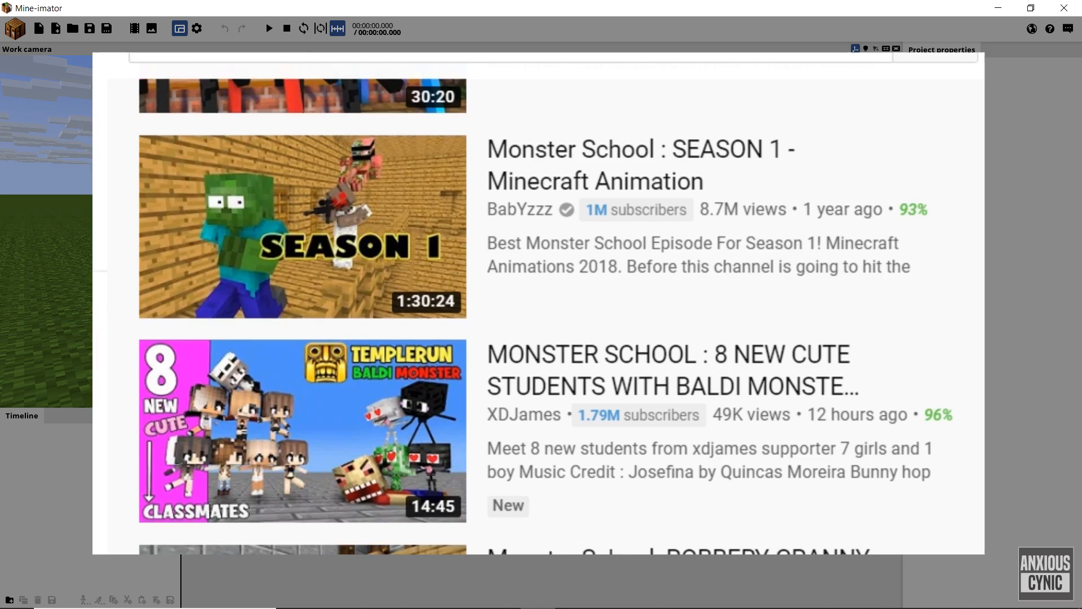
{"action": "scroll", "scroll_direction": "down", "scroll_amount": 3}
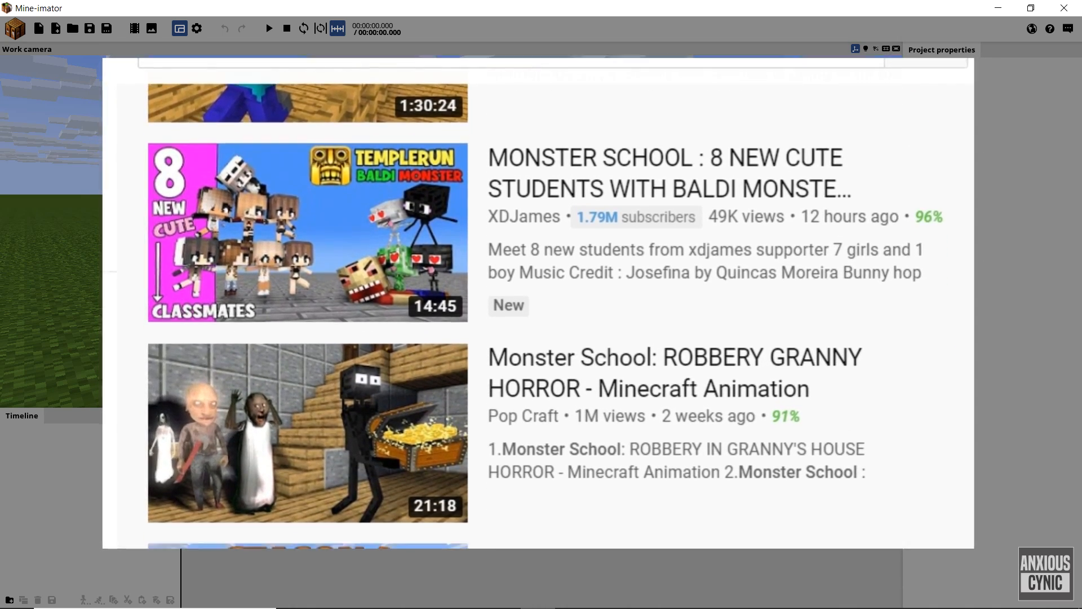
{"action": "scroll", "scroll_direction": "down", "scroll_amount": 3}
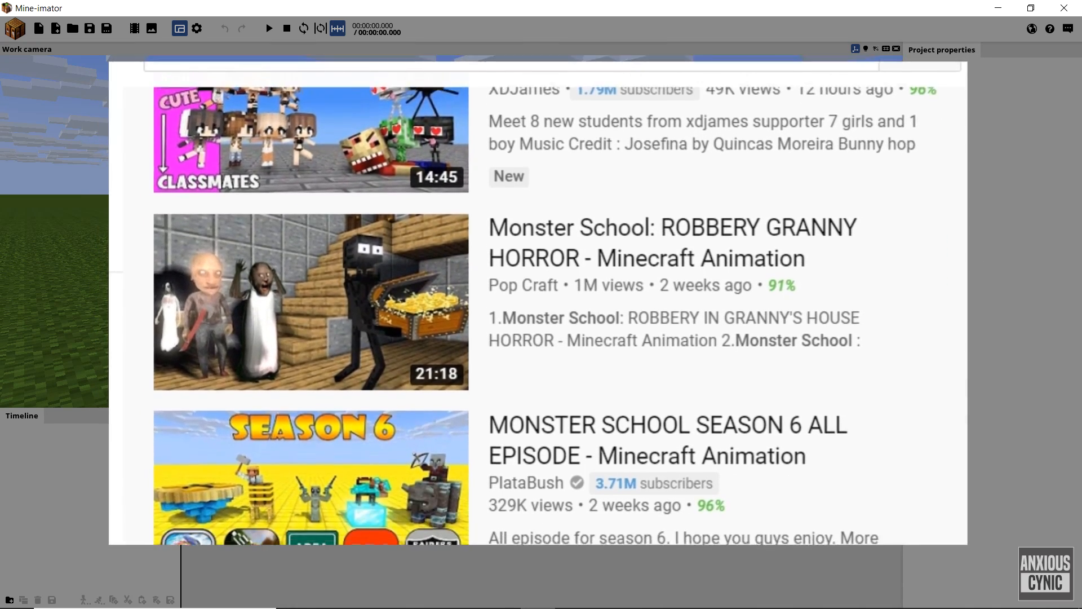
{"action": "scroll", "scroll_direction": "down", "scroll_amount": 3}
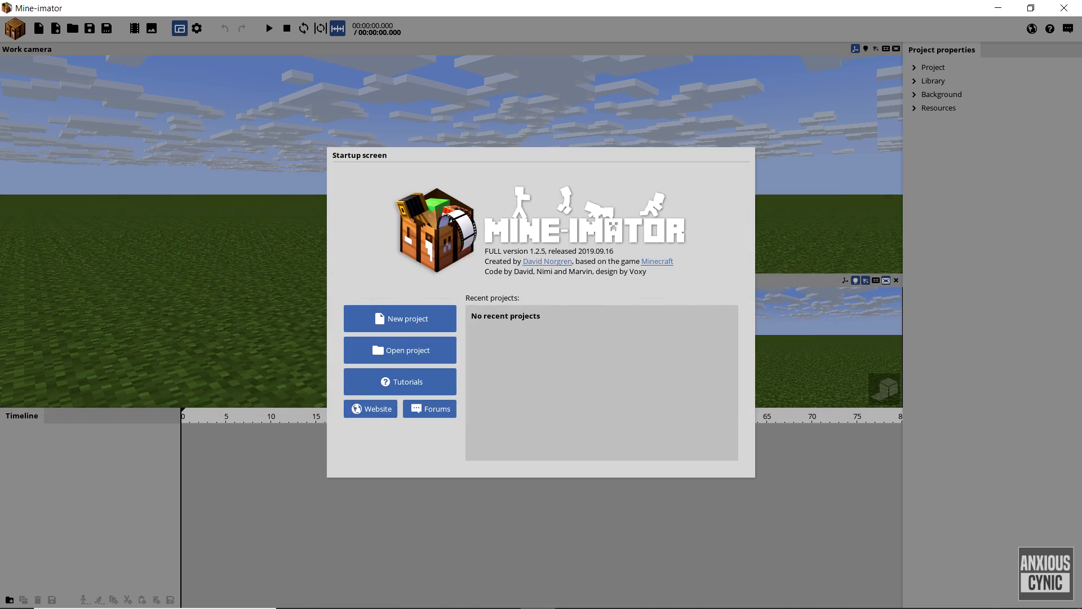
- Open the Mine-imator community forums from the startup screen's Forums button
{"action": "left_click", "coordinate": [429, 408]}
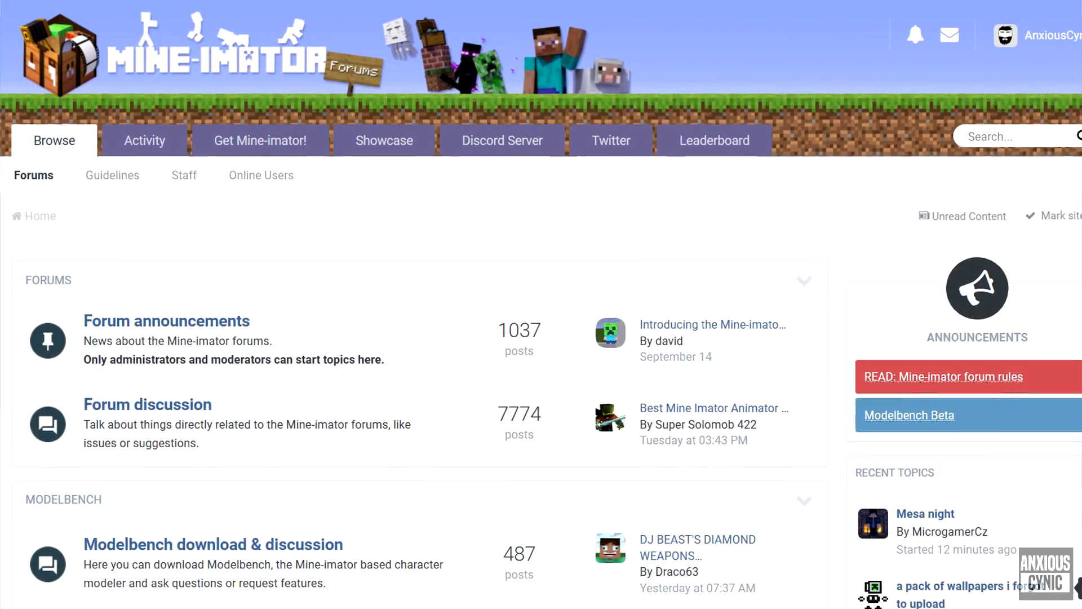
{"action": "scroll", "scroll_direction": "down", "scroll_amount": 3}
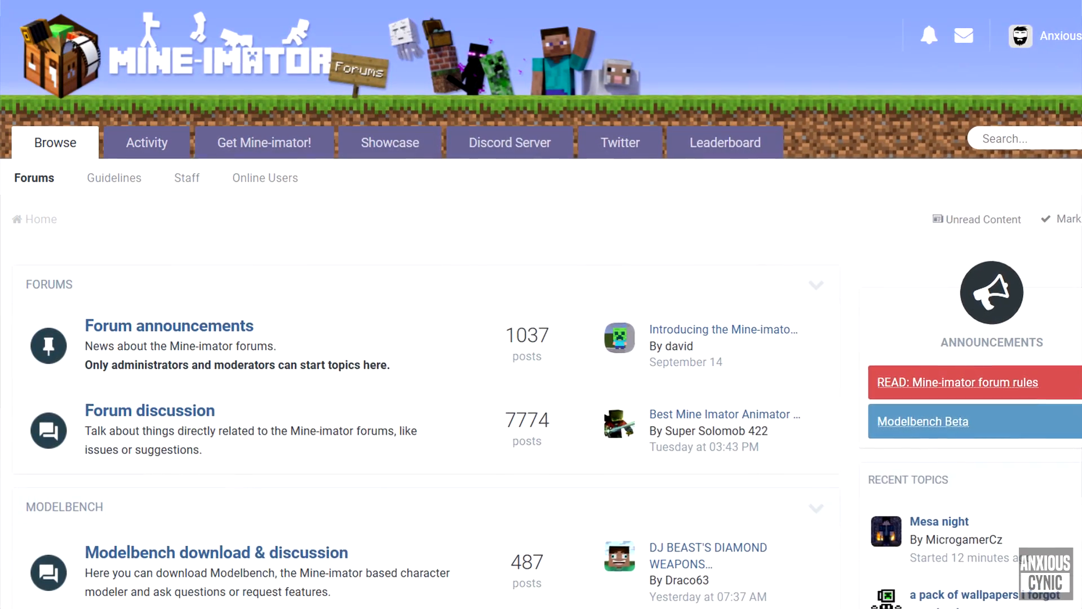
{"action": "scroll", "scroll_direction": "down", "scroll_amount": 3}
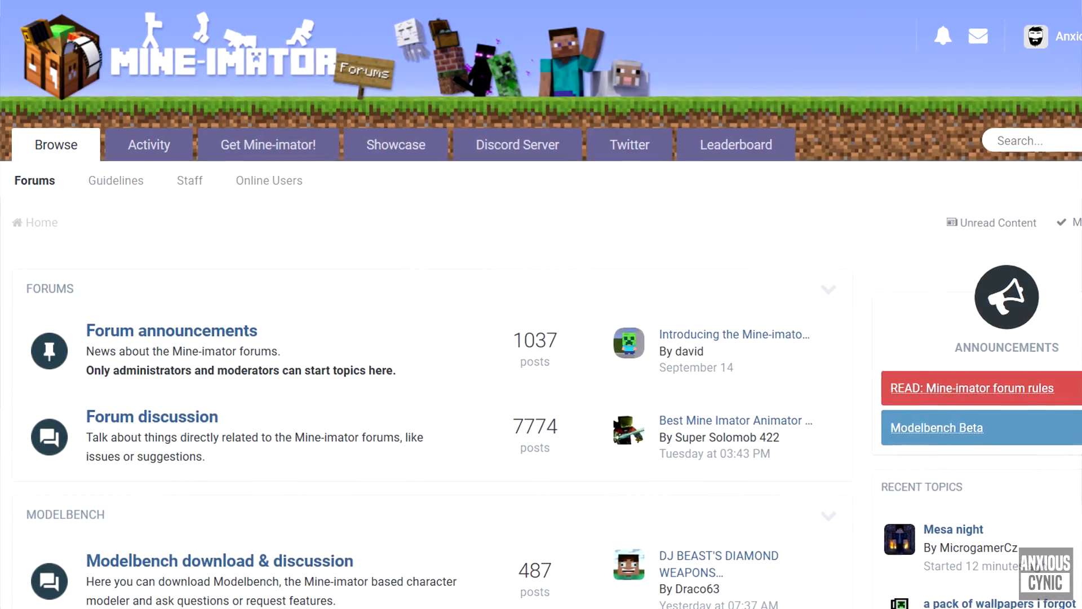
{"action": "scroll", "scroll_direction": "down", "scroll_amount": 3}
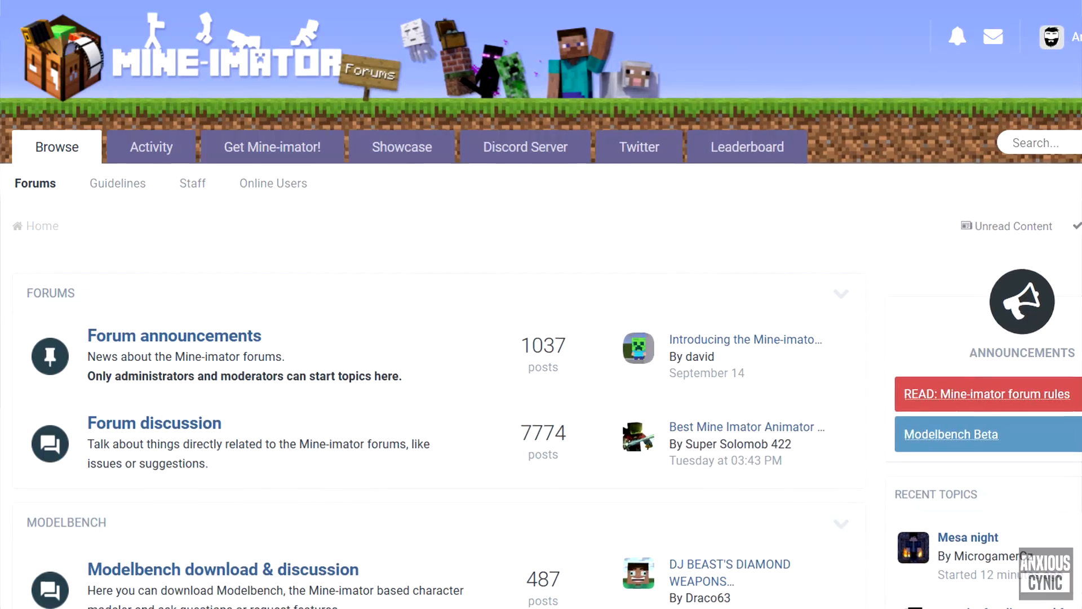
{"action": "scroll", "scroll_direction": "down", "scroll_amount": 3}
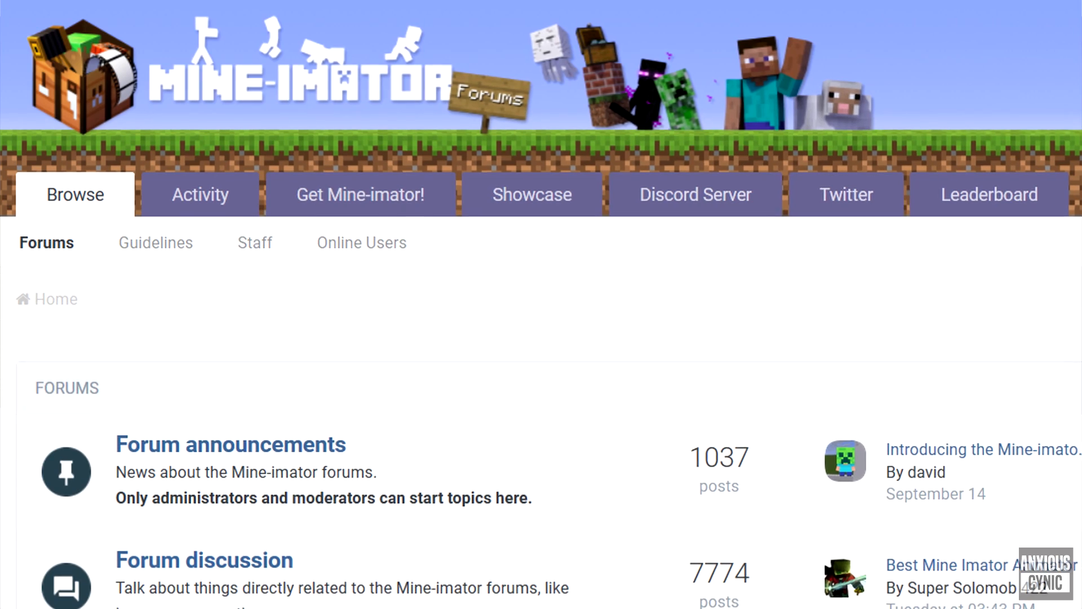
{"action": "scroll", "scroll_direction": "down", "scroll_amount": 3}
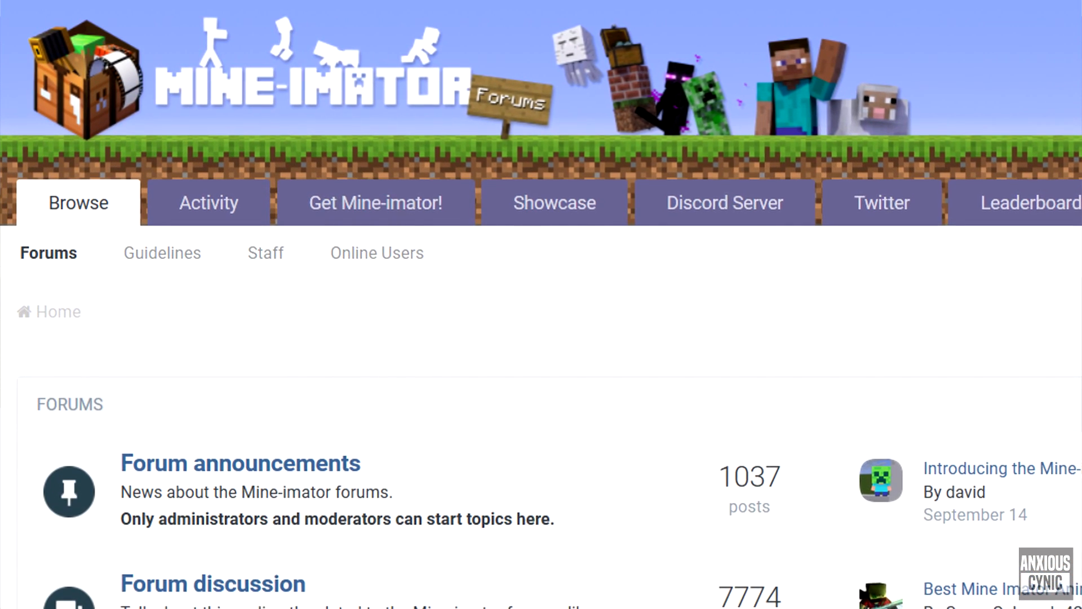
{"action": "scroll", "scroll_direction": "down", "scroll_amount": 3}
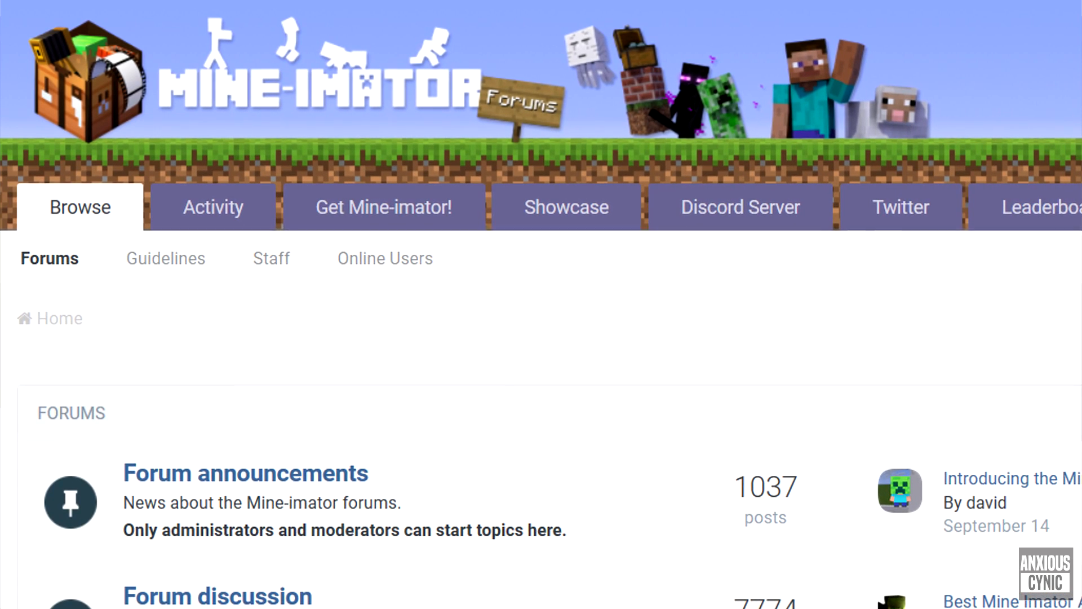